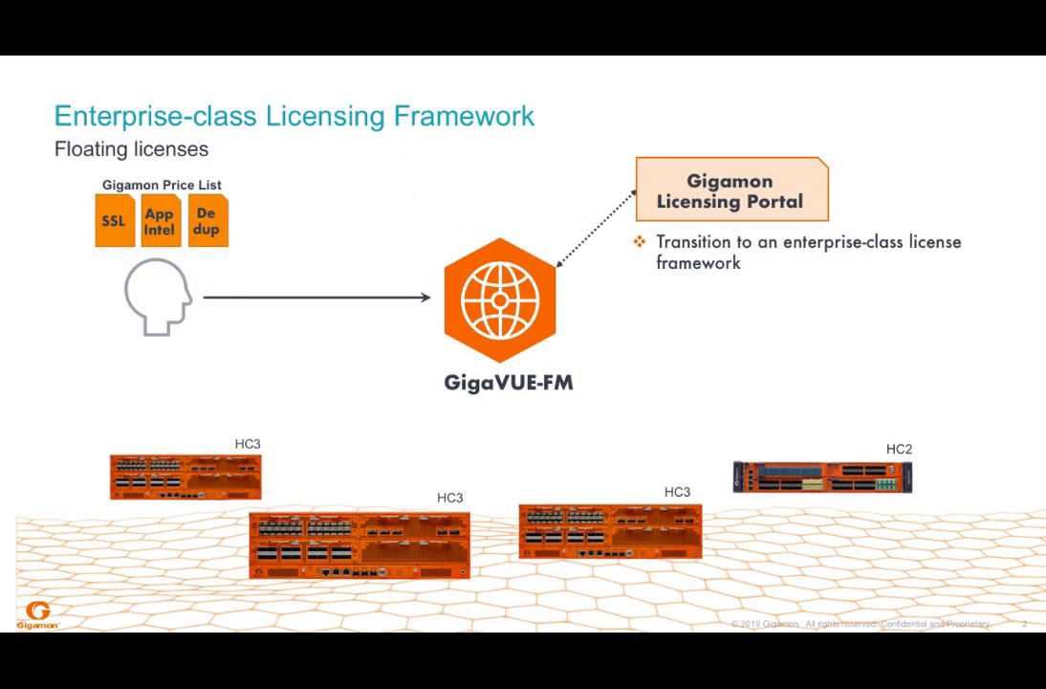
Step: Sign in to GigaVUE-FM as user 'admin' with the administrator password
key(Right)
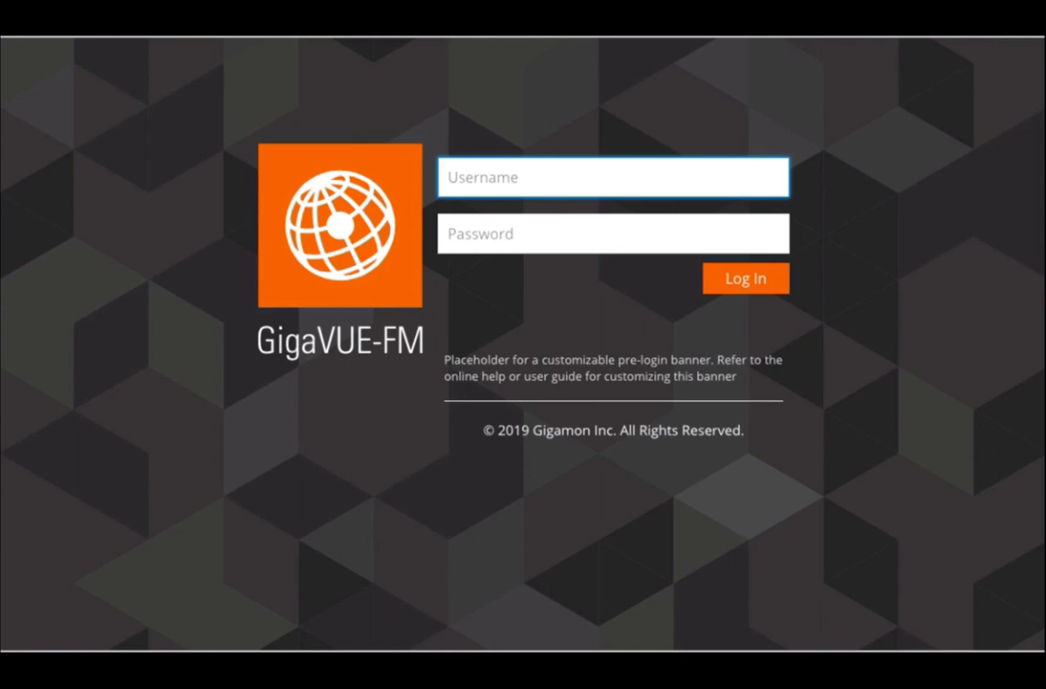
mouse_move(564, 284)
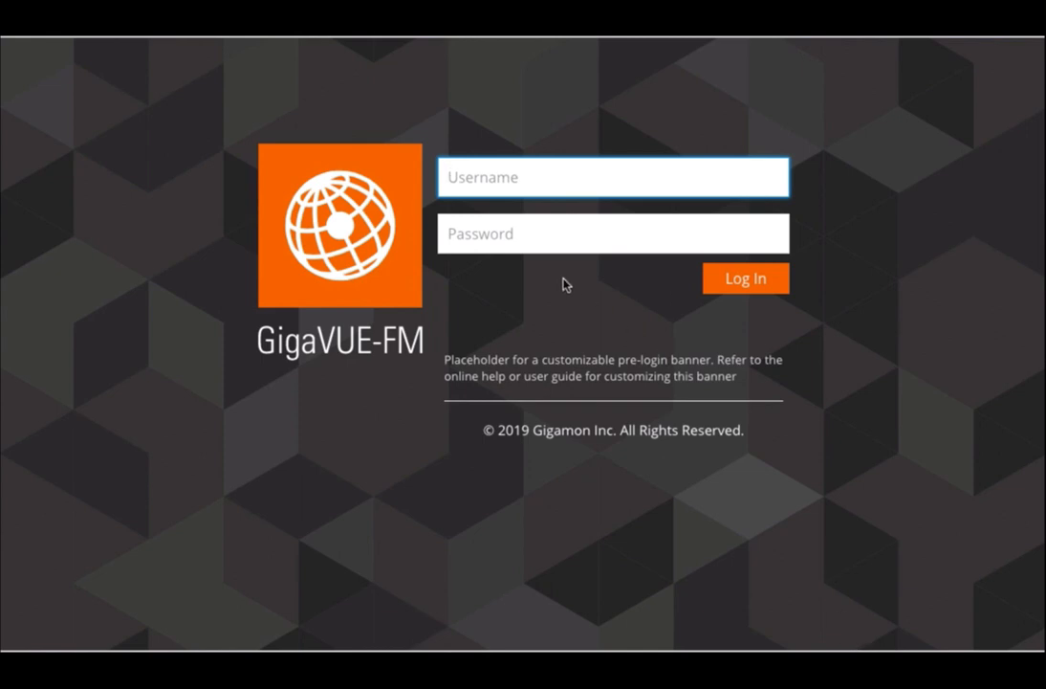
text(a)
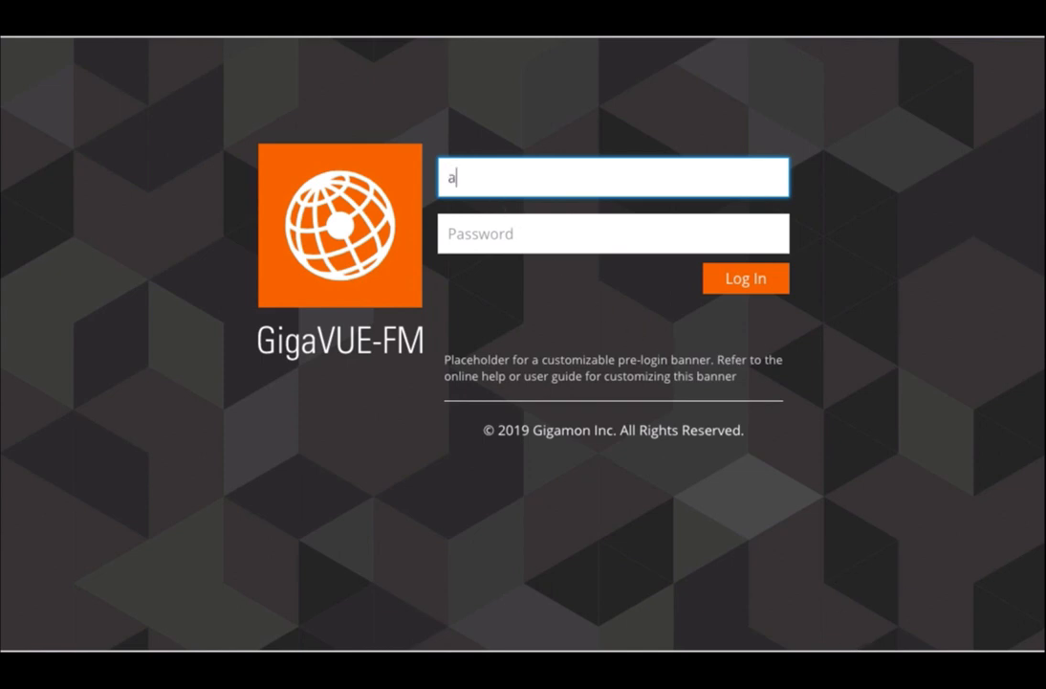
text(dmin)
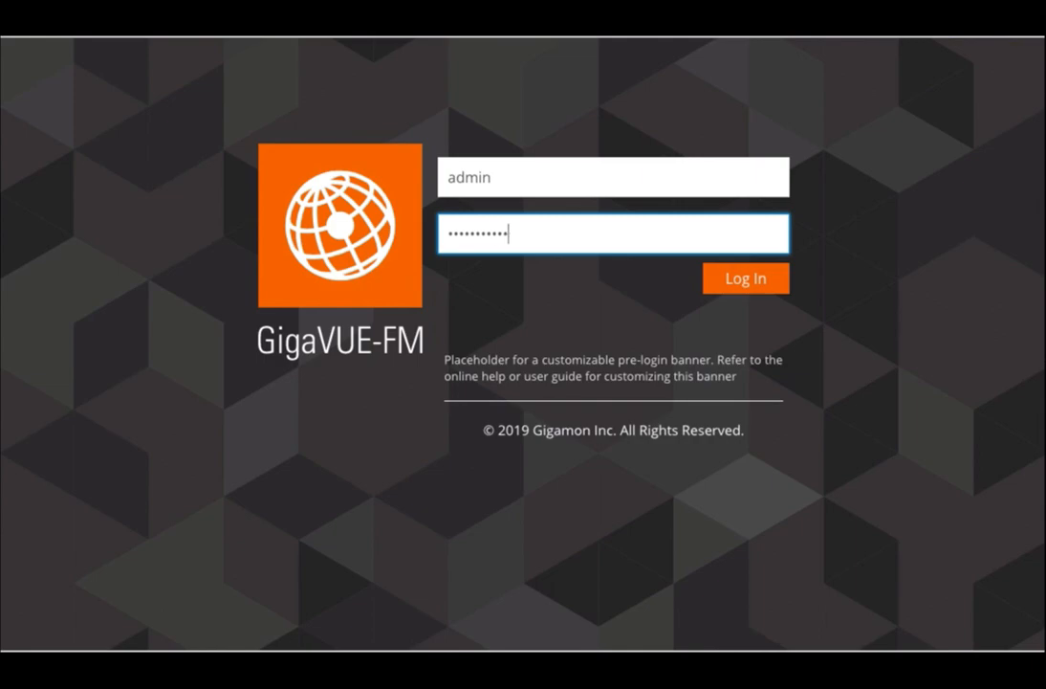
click(745, 277)
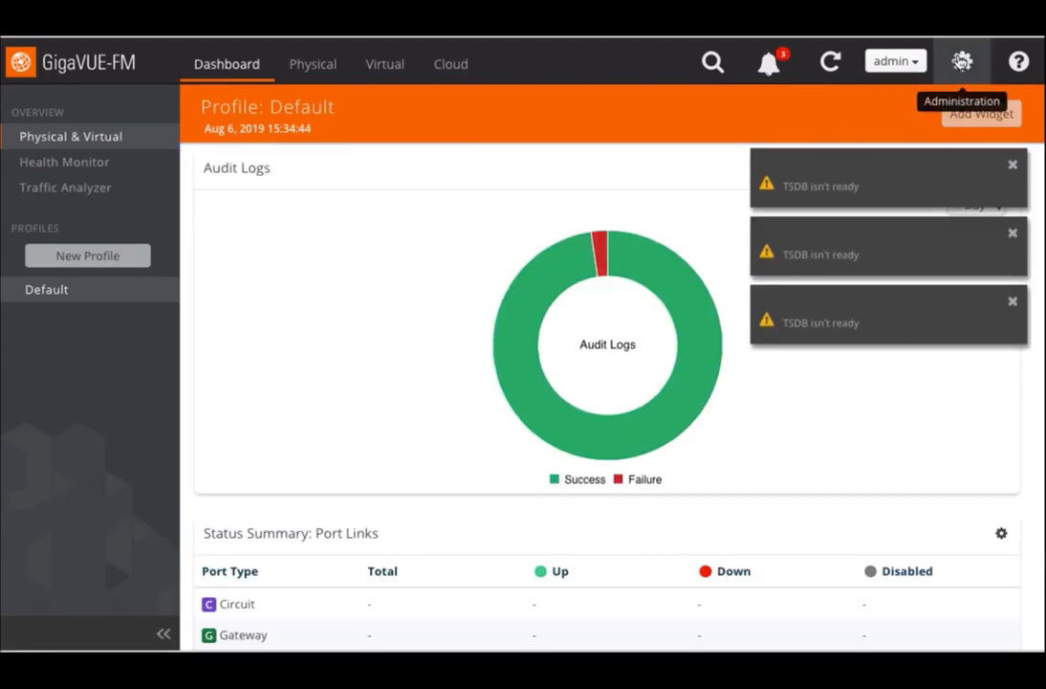
Step: Go to Administration > System > Licenses and switch to the per-node license list
click(961, 62)
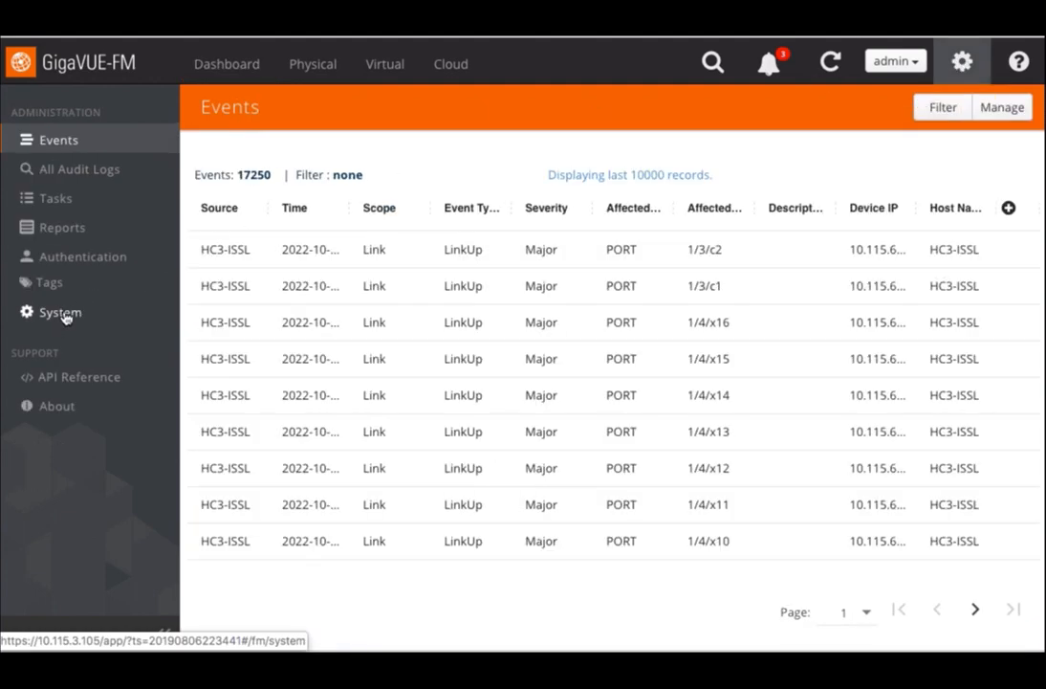
click(59, 312)
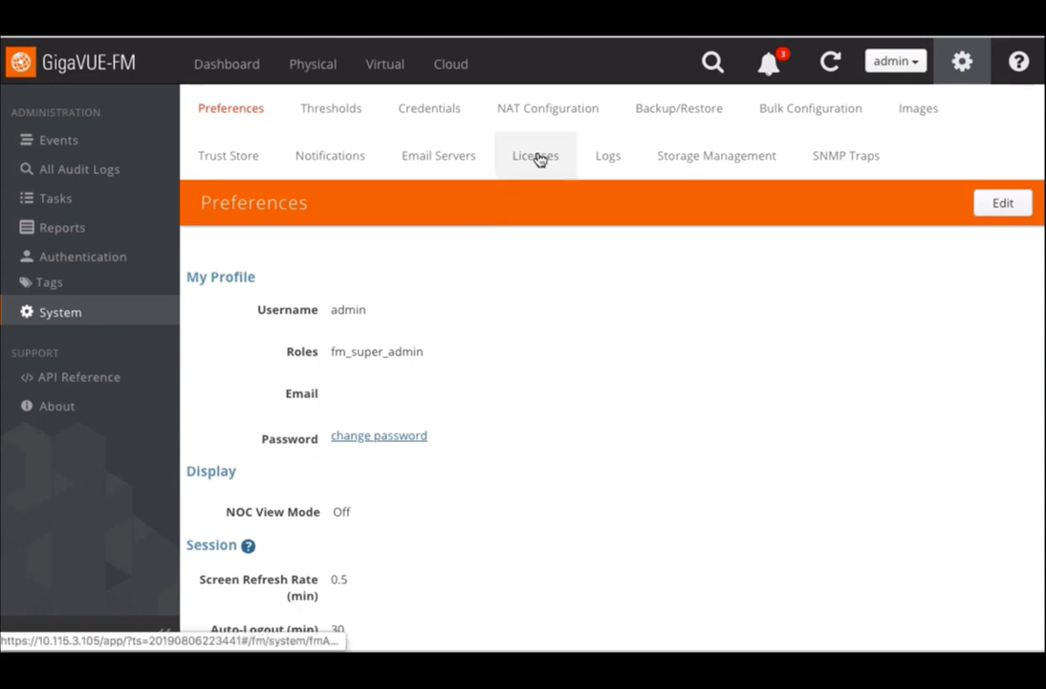
click(535, 154)
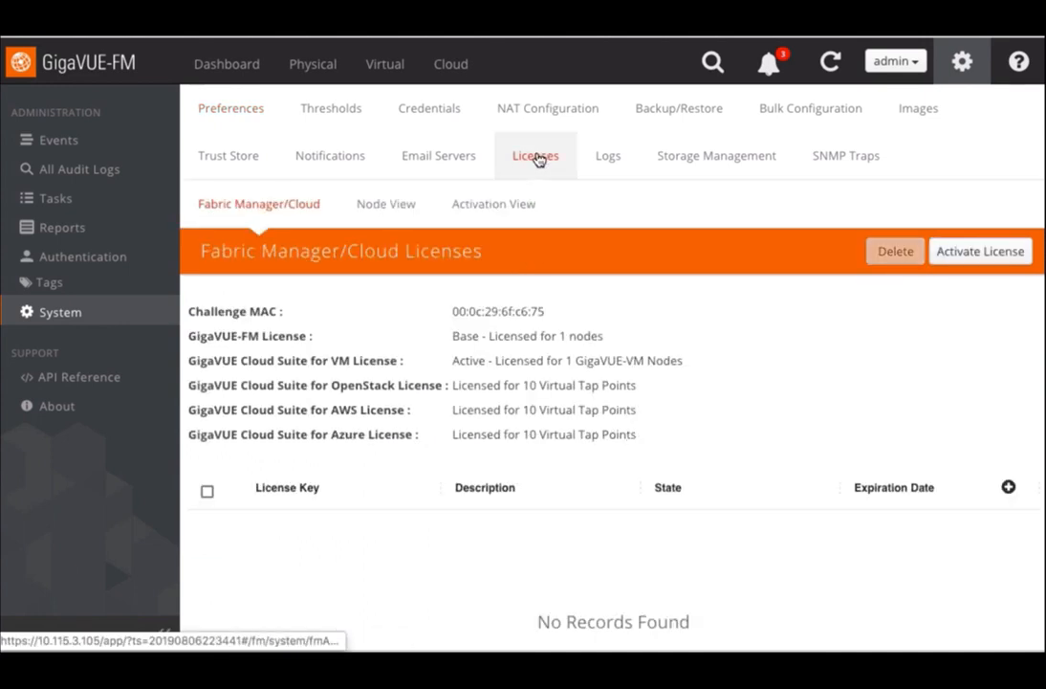
click(386, 203)
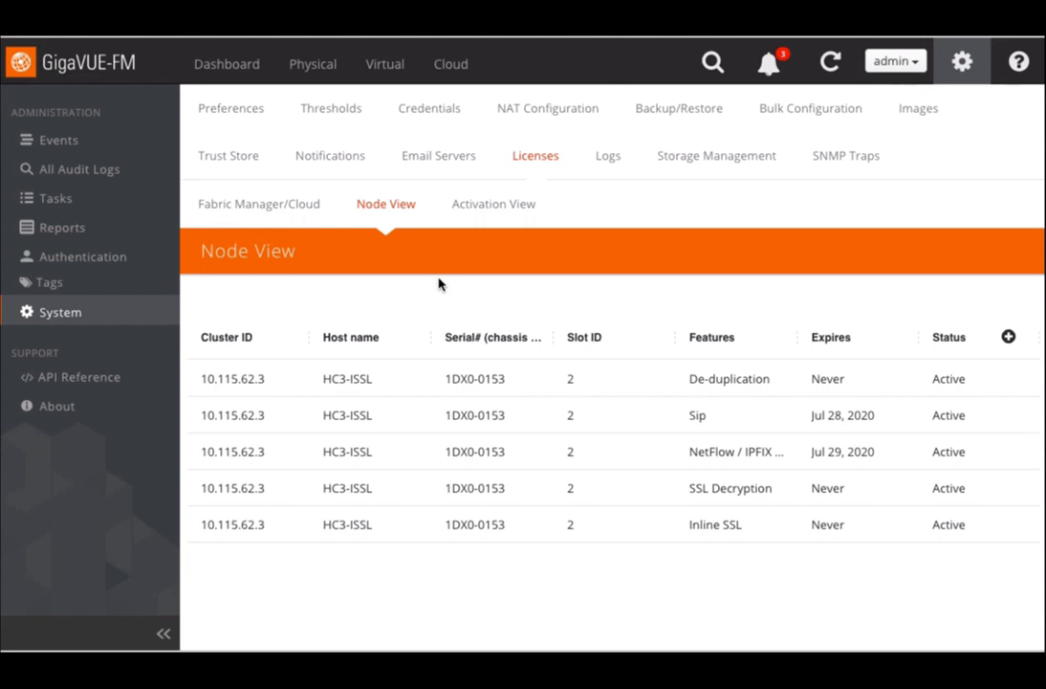
mouse_move(481, 314)
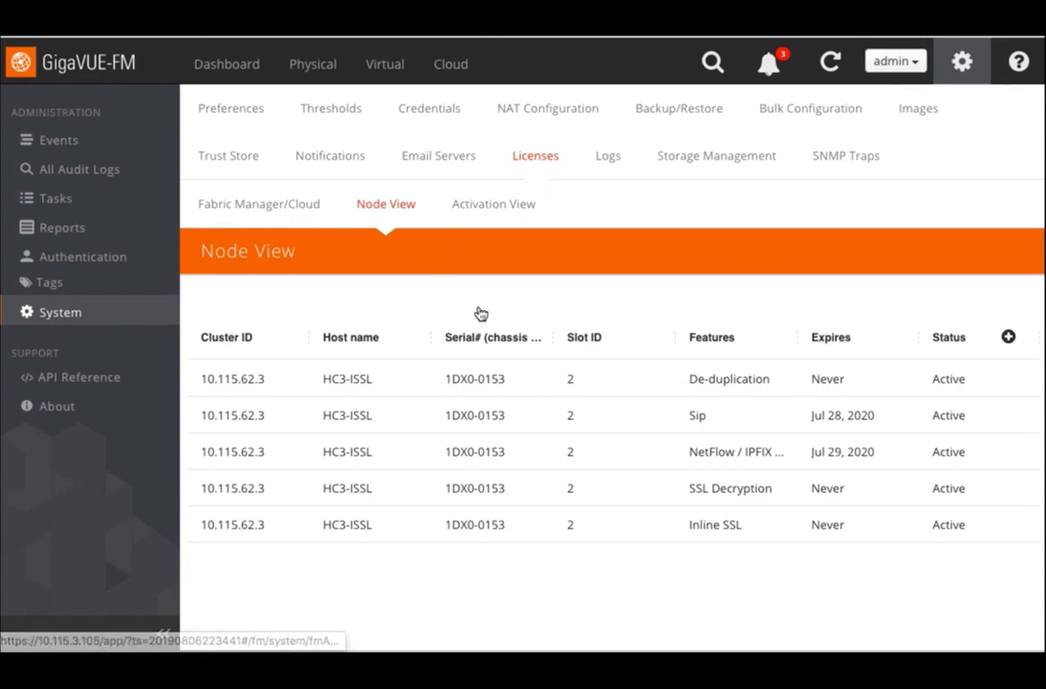
mouse_move(521, 340)
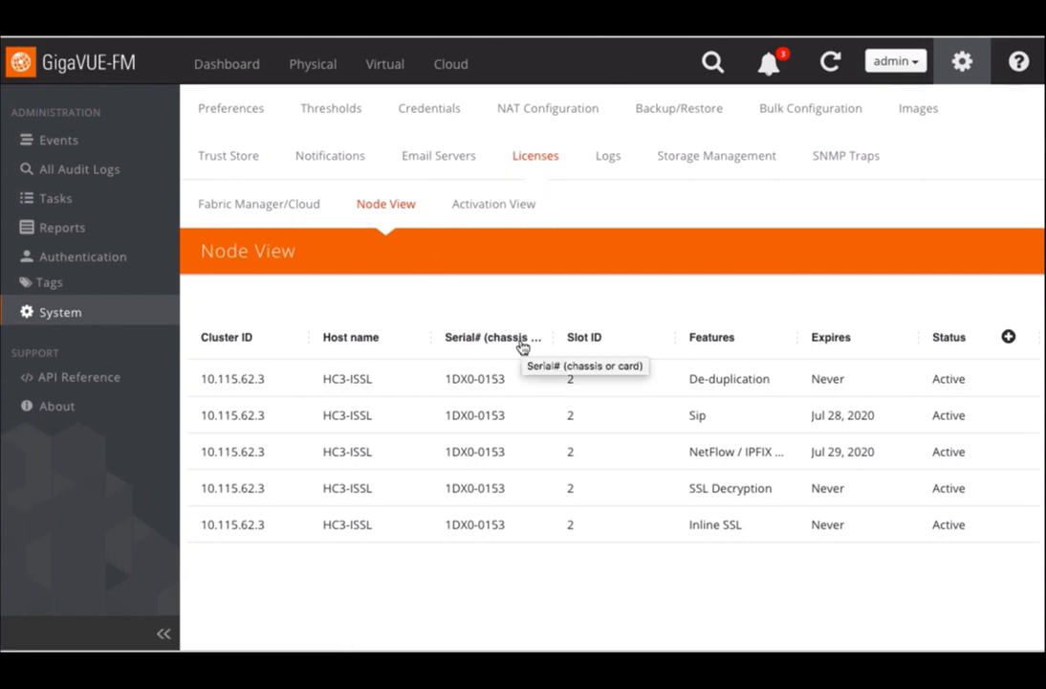
mouse_move(514, 235)
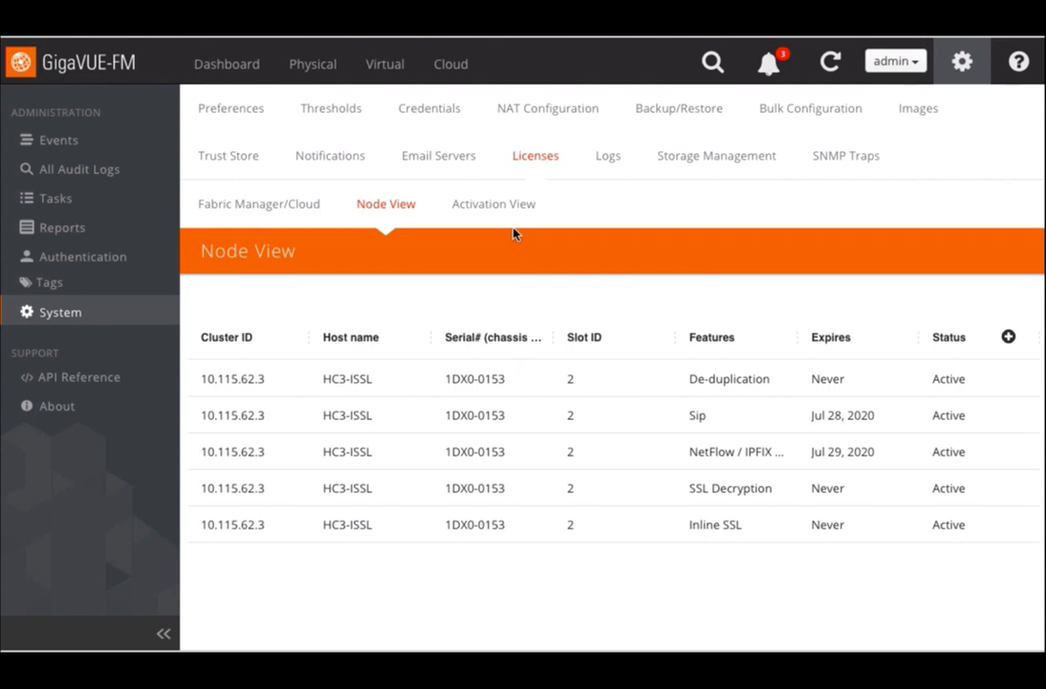
mouse_move(494, 203)
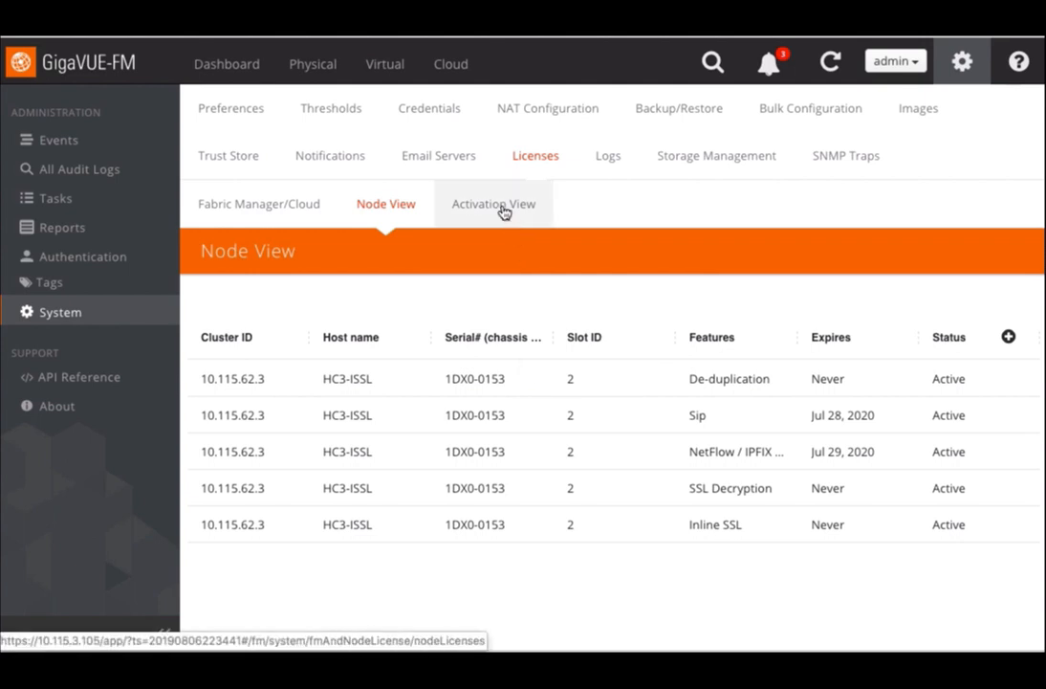
Step: Switch from Node View to the Activation View license listing
click(494, 203)
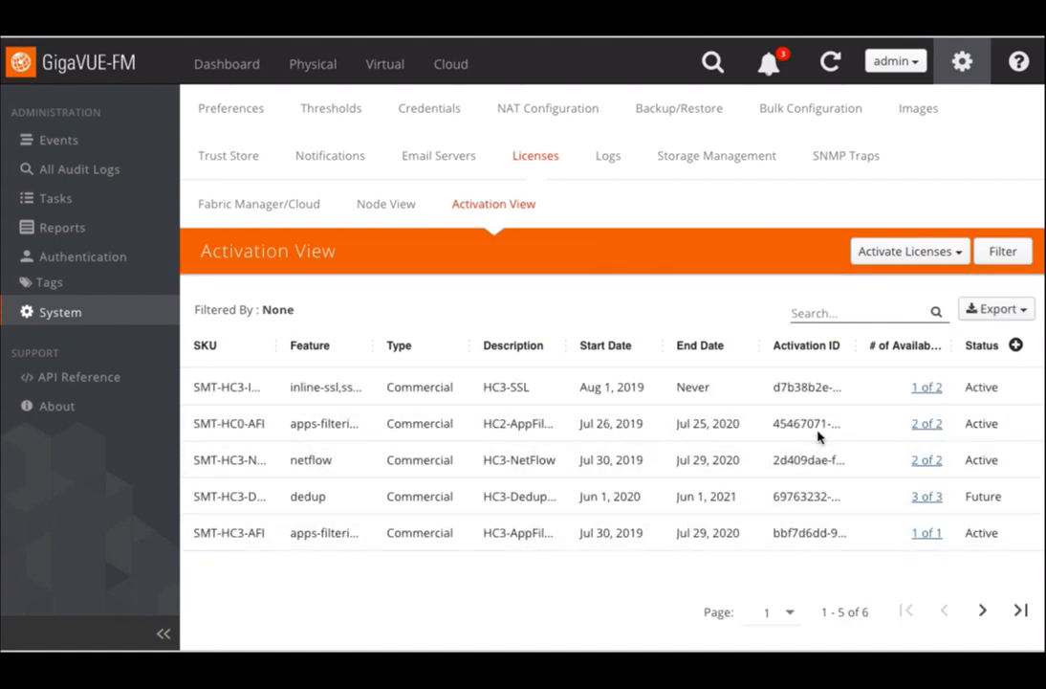
mouse_move(818, 423)
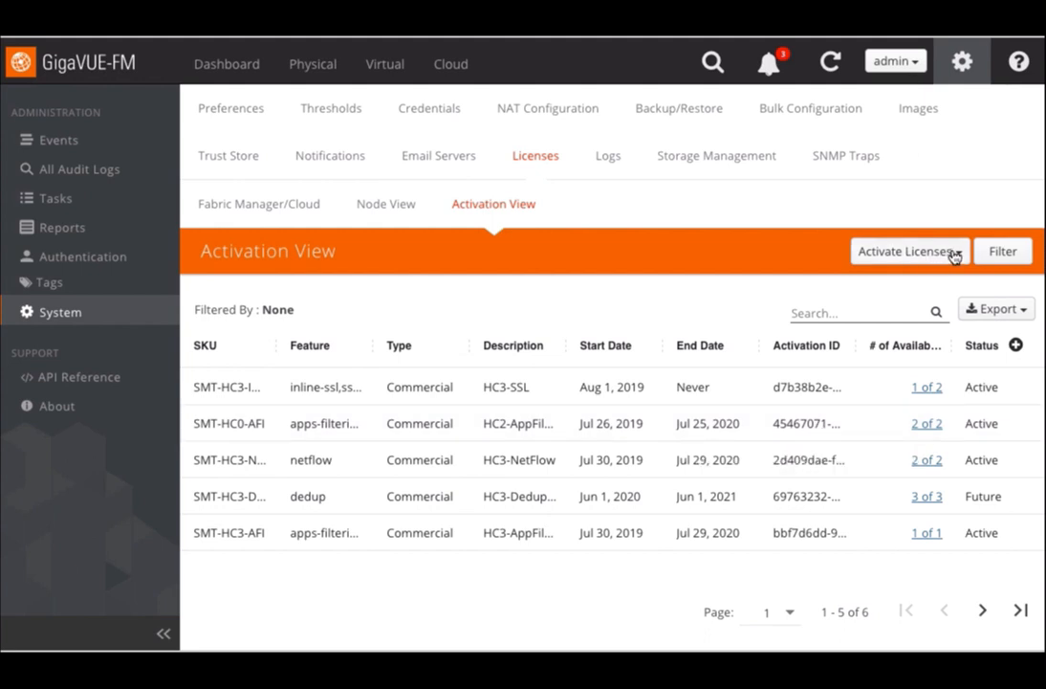
Step: Choose Activate Licenses > With License Portal to open the activation dialog
click(909, 250)
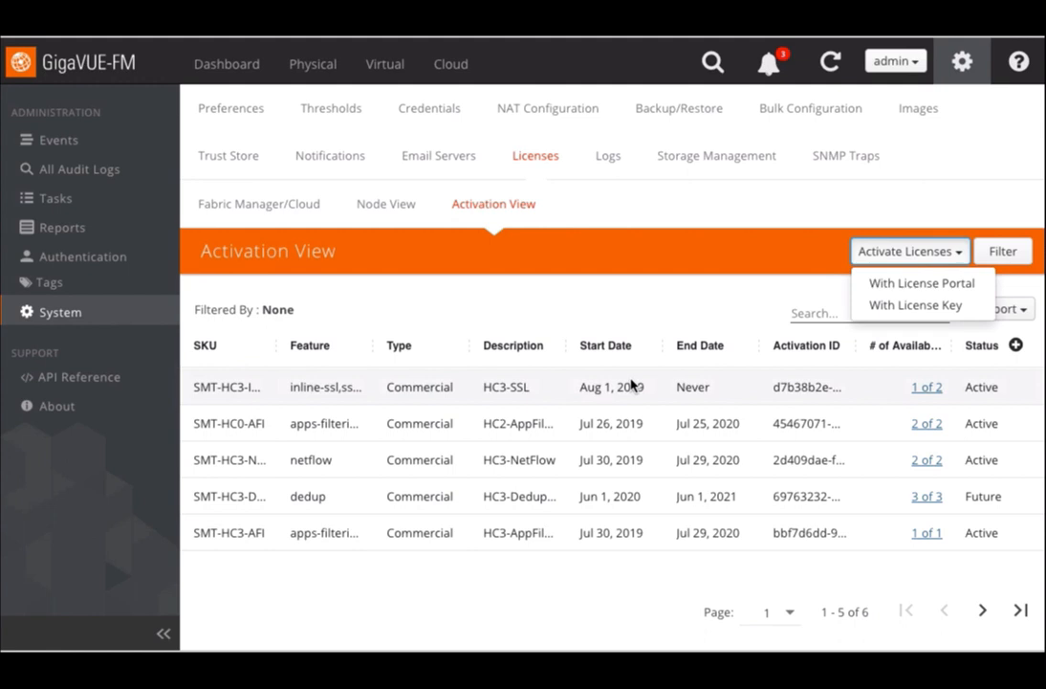
mouse_move(904, 438)
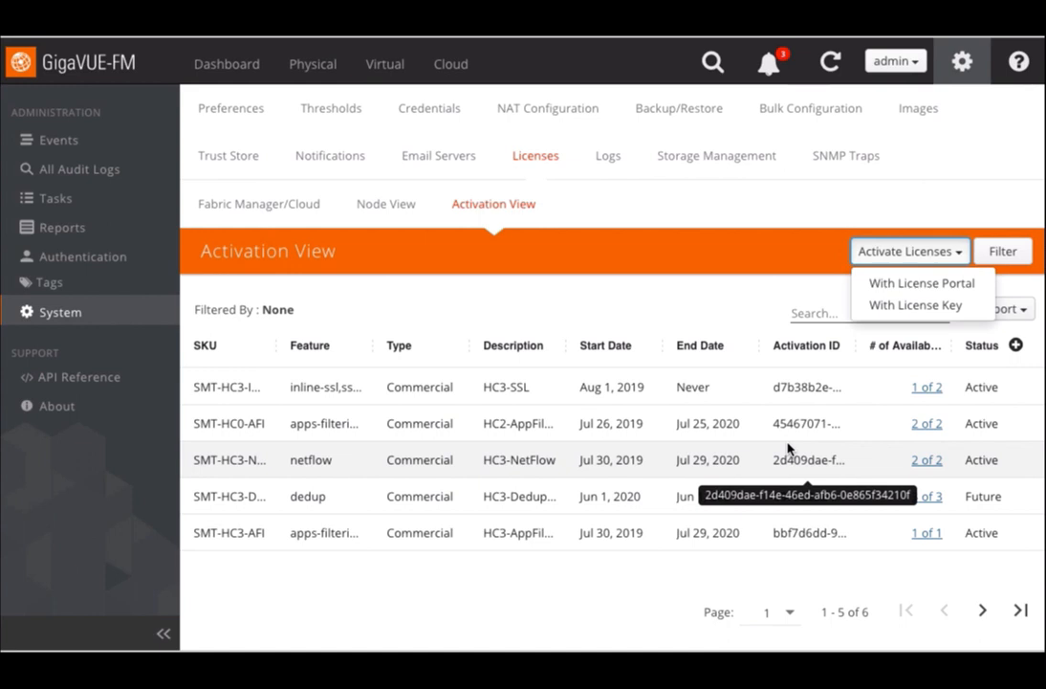
mouse_move(804, 495)
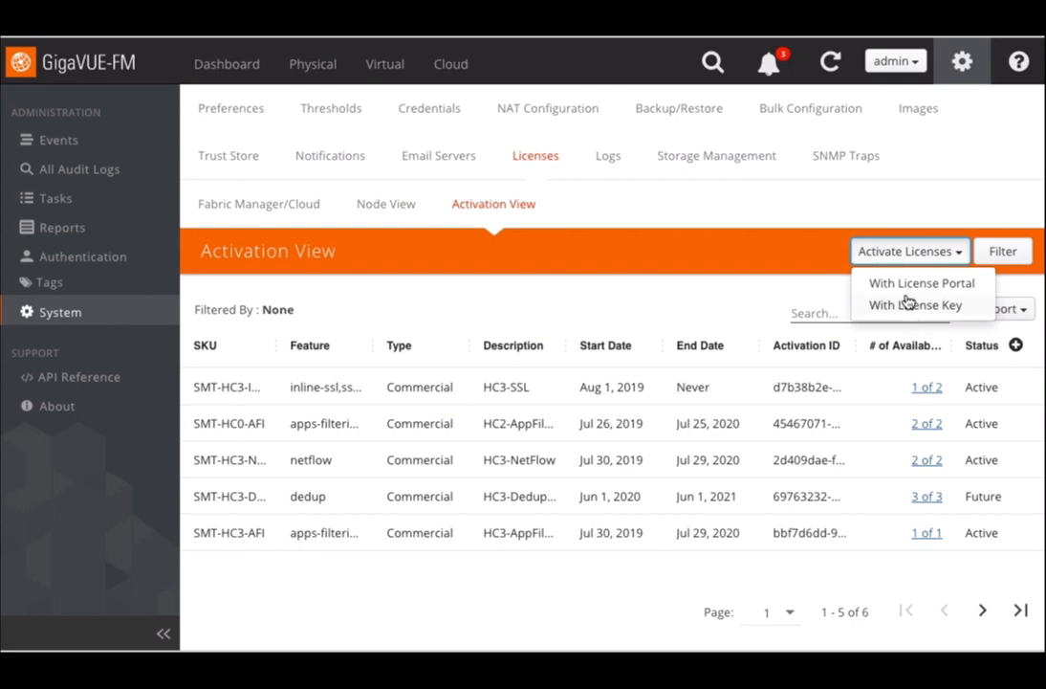
click(922, 283)
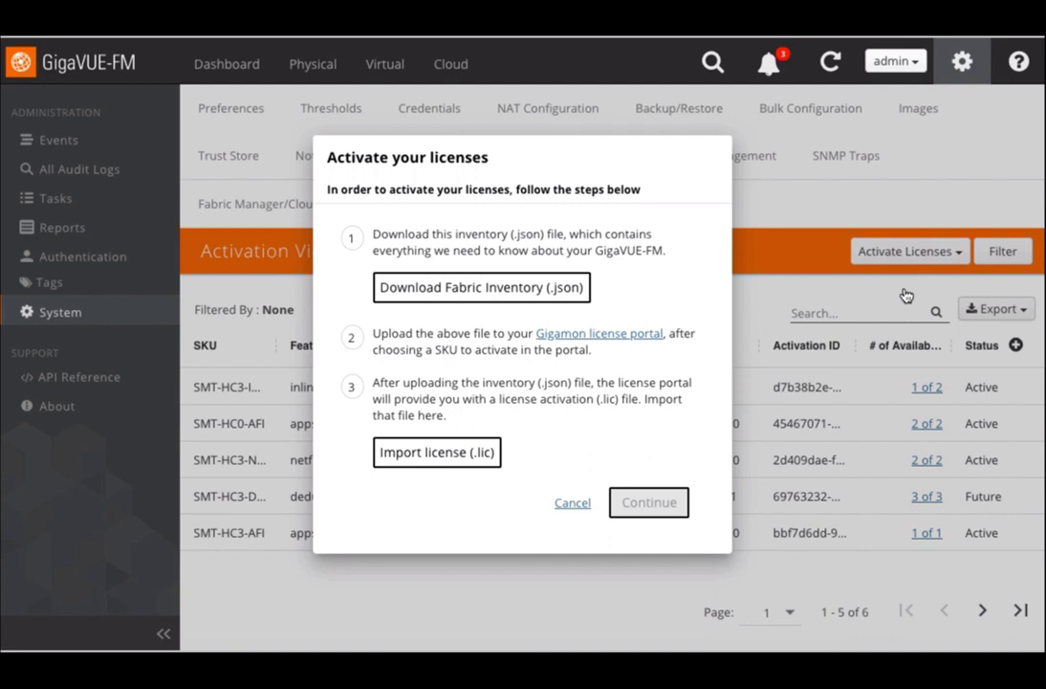
mouse_move(814, 253)
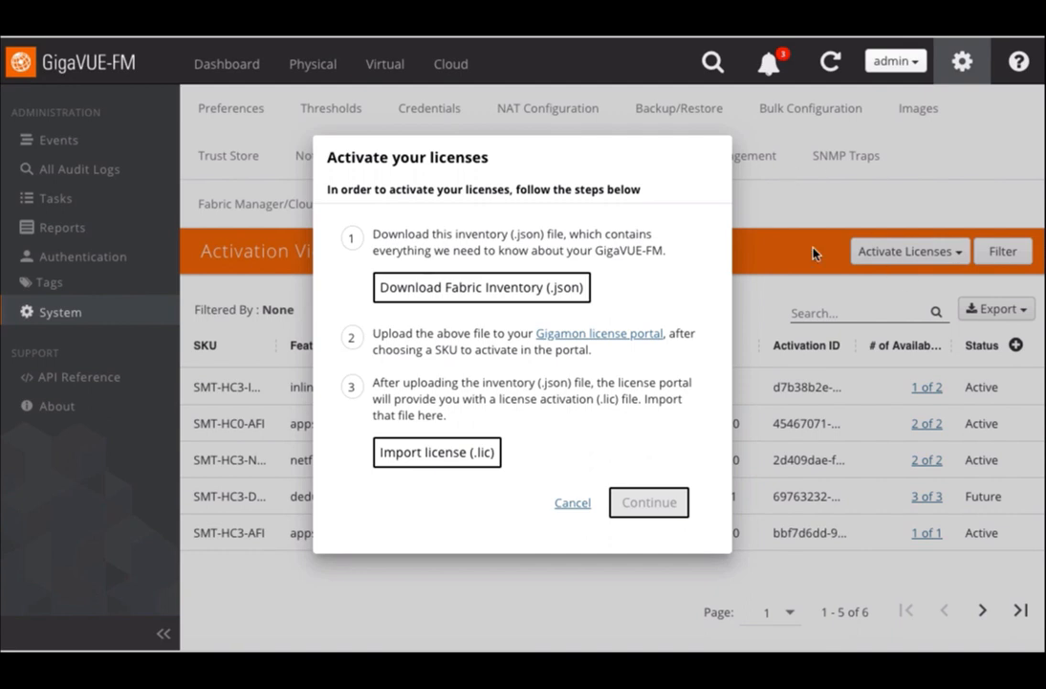